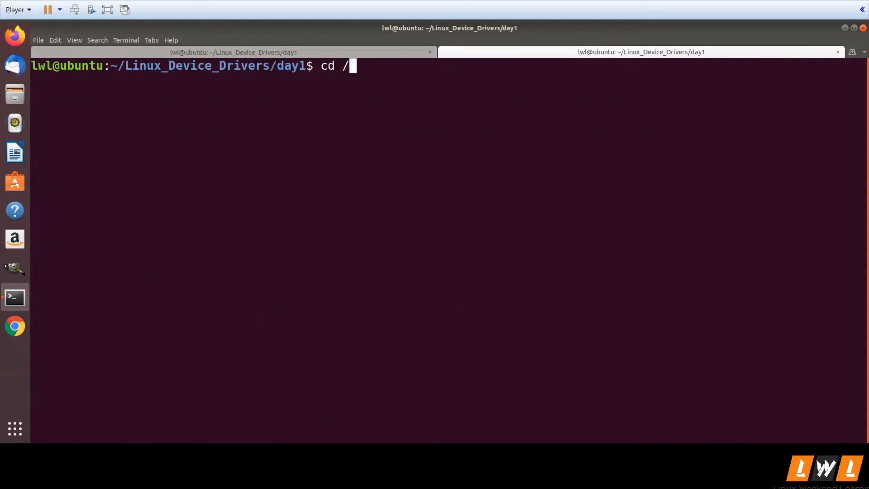
- Move into /lib/modules, list the installed kernel versions, and check the running release 5.4.0-42-generic
{"action": "type", "text": "lib"}
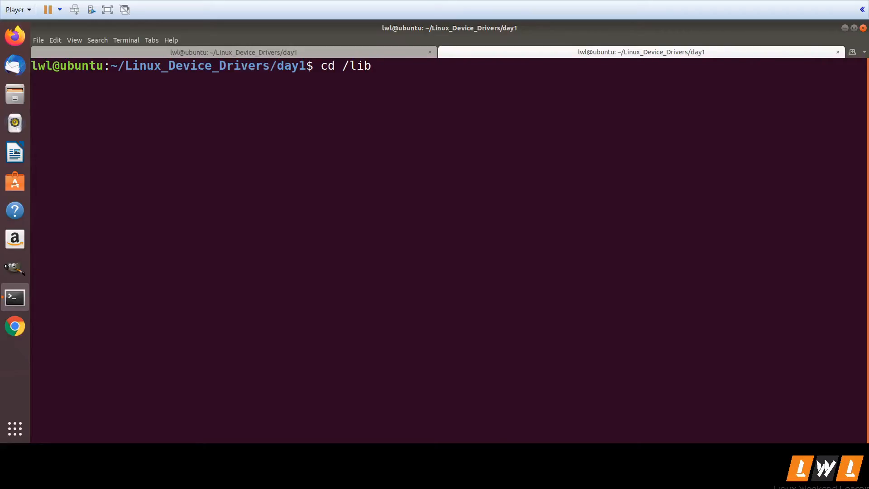
{"action": "type", "text": "modules/"}
{"action": "type", "text": "ls"}
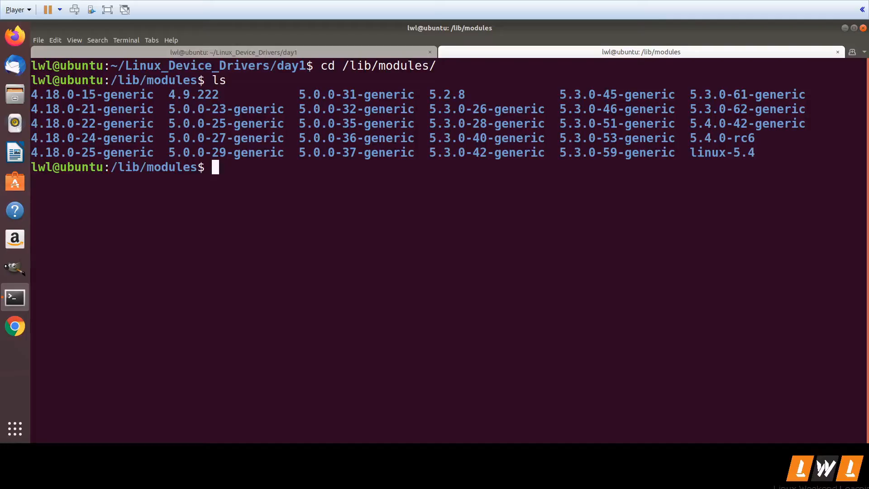
{"action": "type", "text": "cd"}
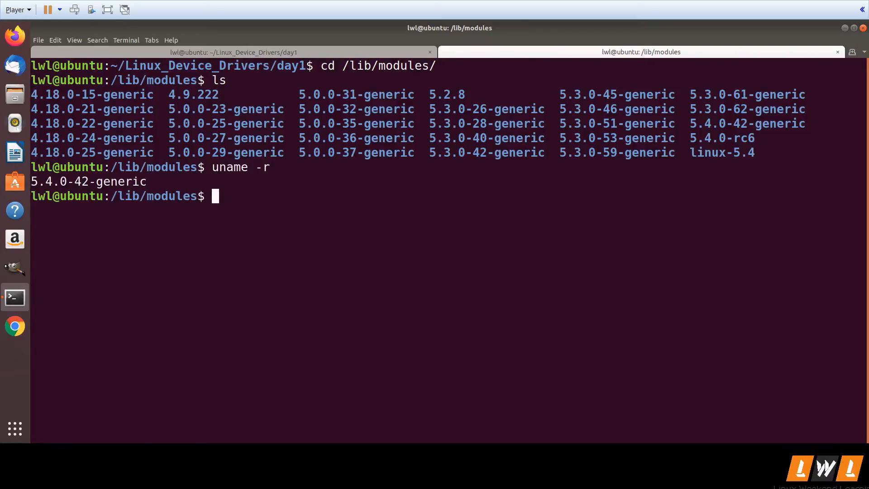
{"action": "type", "text": "cd `uname -r"}
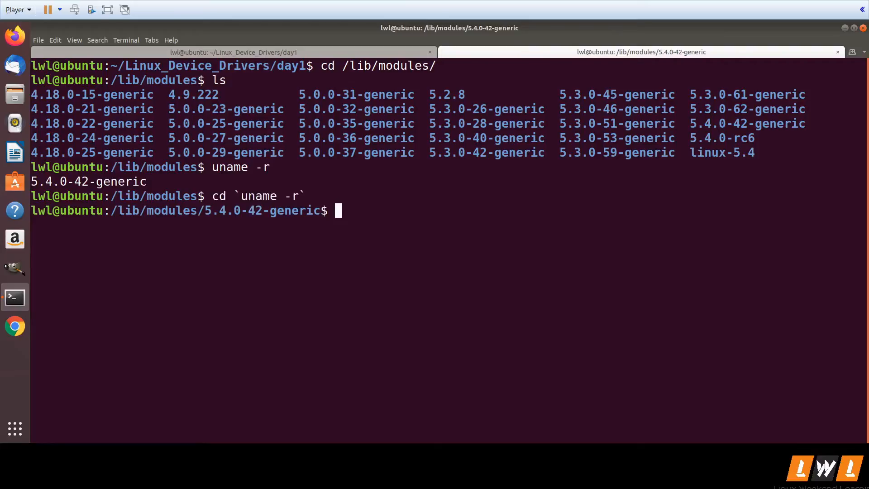
- Change into /lib/modules/`uname -r`/ and list build, kernel and the modules.* index files
{"action": "type", "text": "cd /li"}
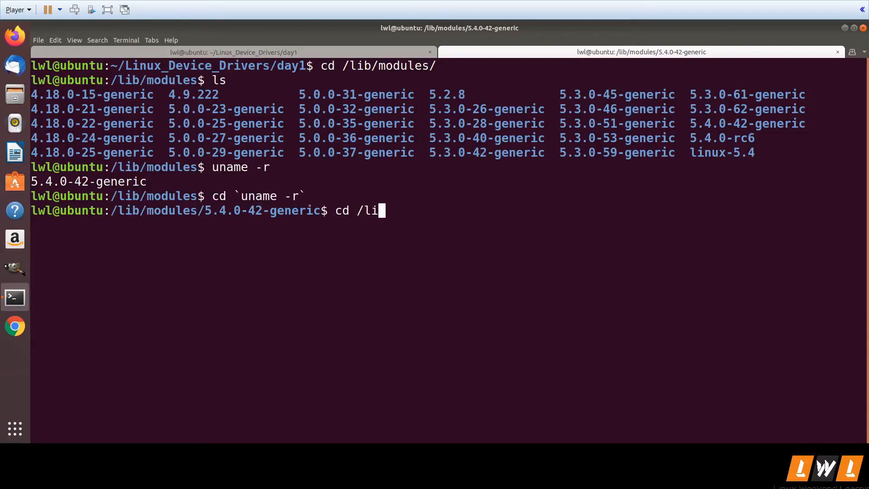
{"action": "type", "text": "b/modeules/"}
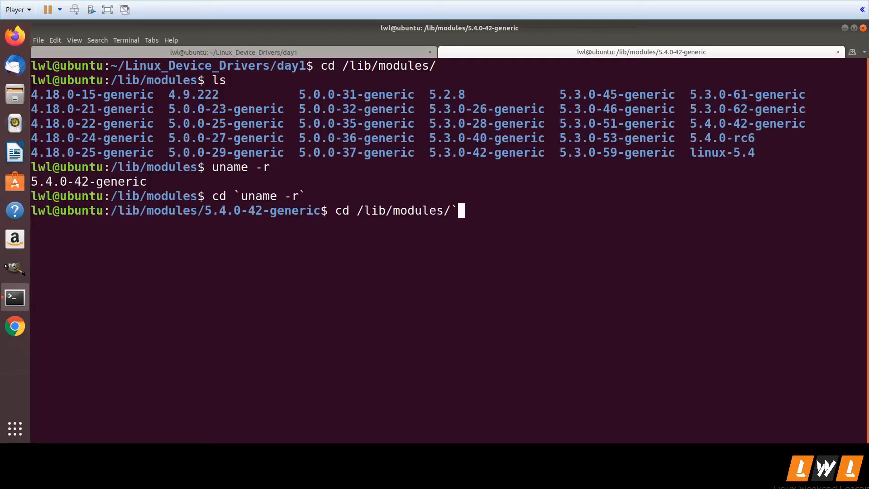
{"action": "type", "text": "uname -r`/"}
{"action": "type", "text": "ls"}
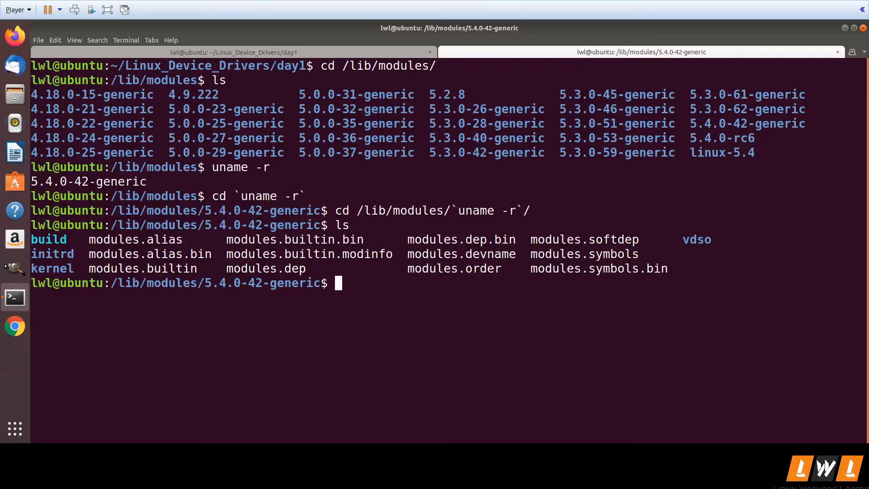
{"action": "type", "text": "cd"}
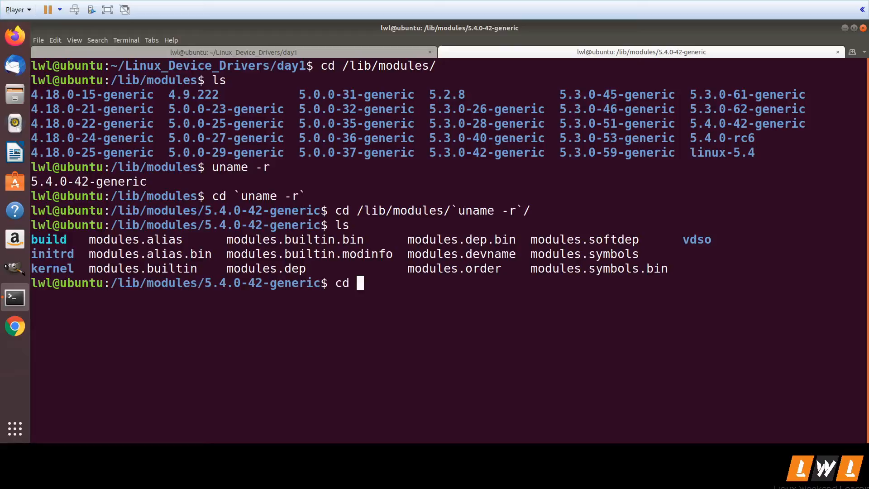
- Enter the kernel/ subdirectory, list it, and write find . -name '*.ko' at the prompt
{"action": "type", "text": "kernel/"}
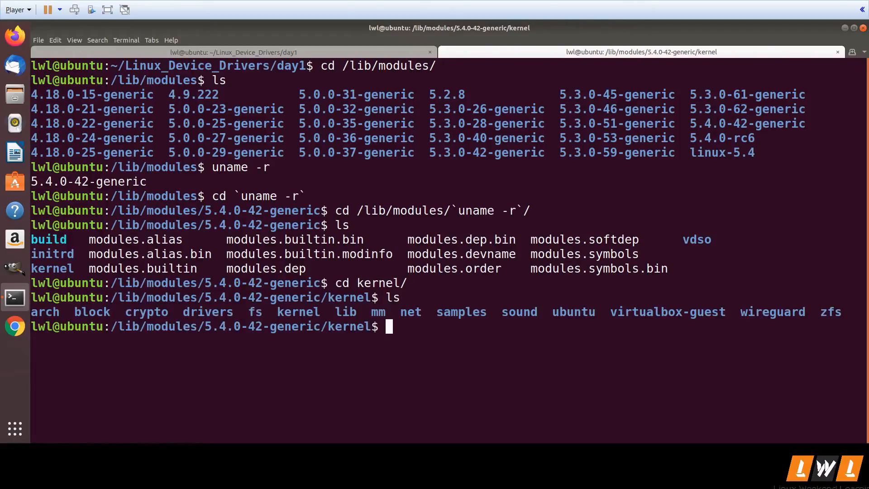
{"action": "type", "text": "fin"}
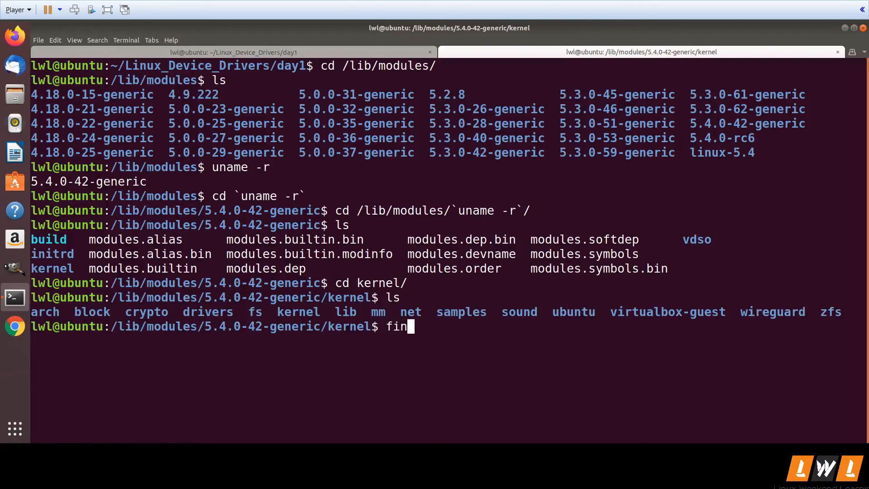
{"action": "type", "text": "d . -"}
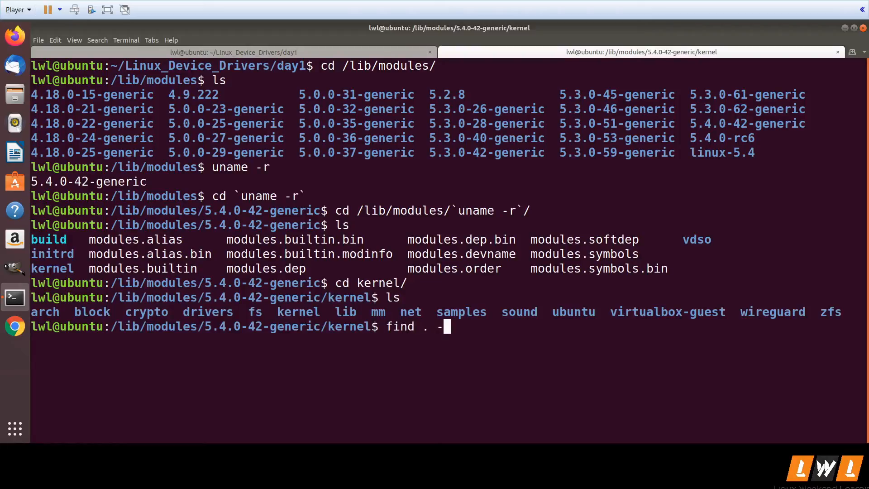
{"action": "type", "text": "name '"}
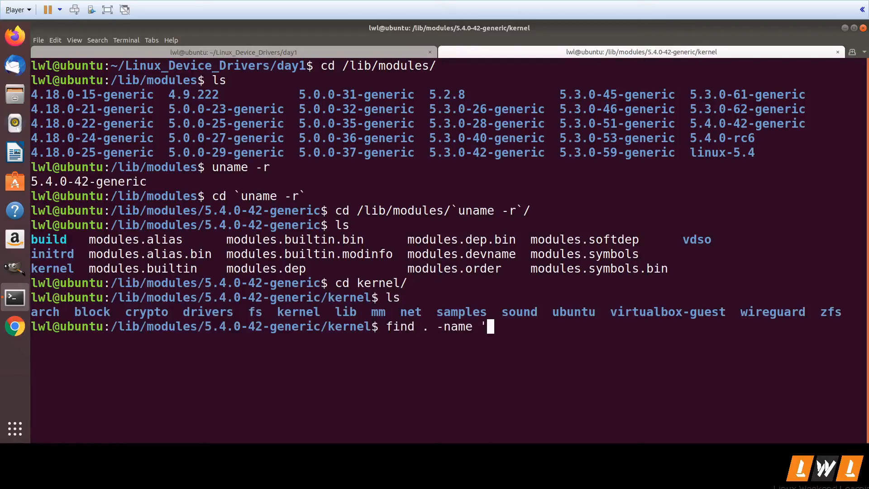
{"action": "type", "text": "*.ko'"}
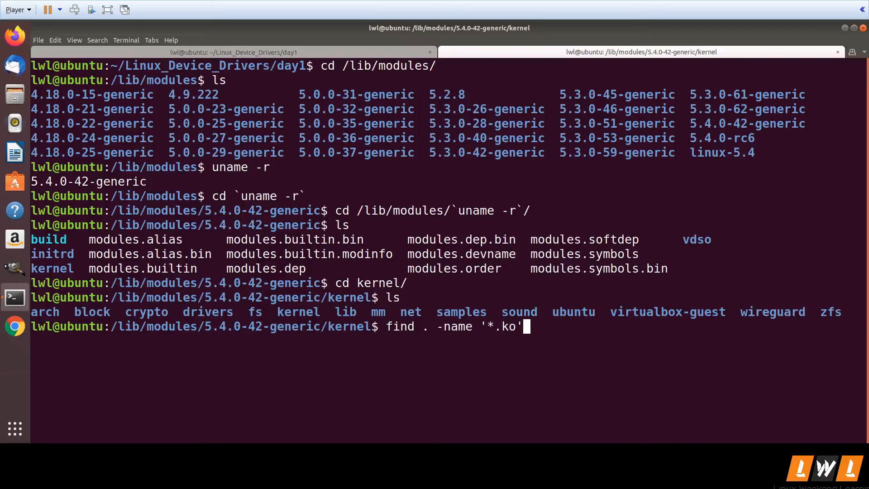
- Run the .ko find, count results with wc -l (5505), then view the first tab's notes
{"action": "key", "text": "Return"}
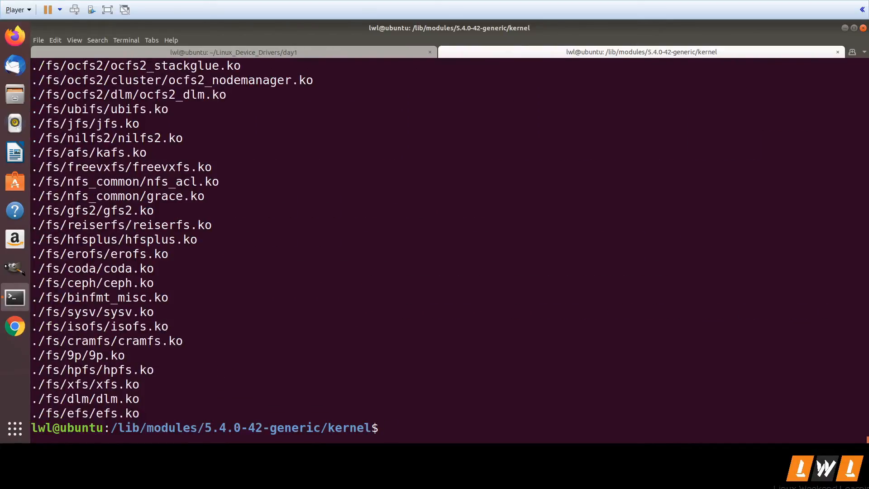
{"action": "type", "text": "find . -name '*.ko' | wc -l"}
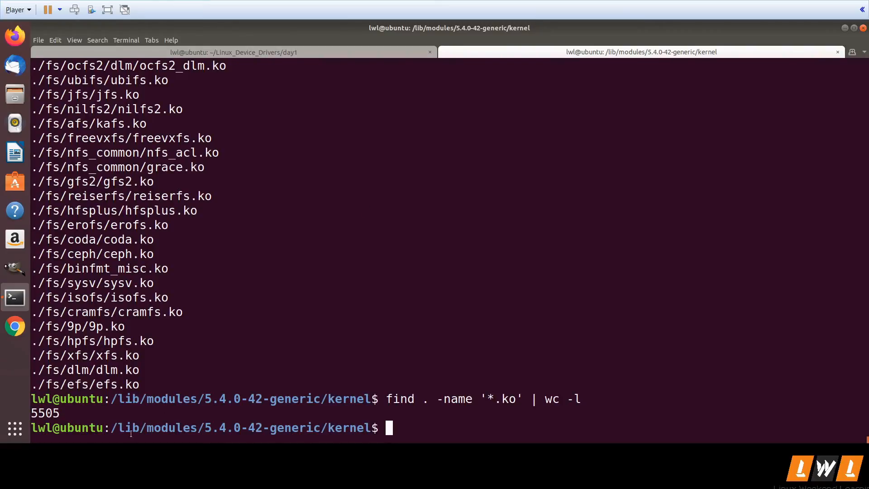
{"action": "left_click_drag", "start_coordinate": [111, 427], "coordinate": [305, 427]}
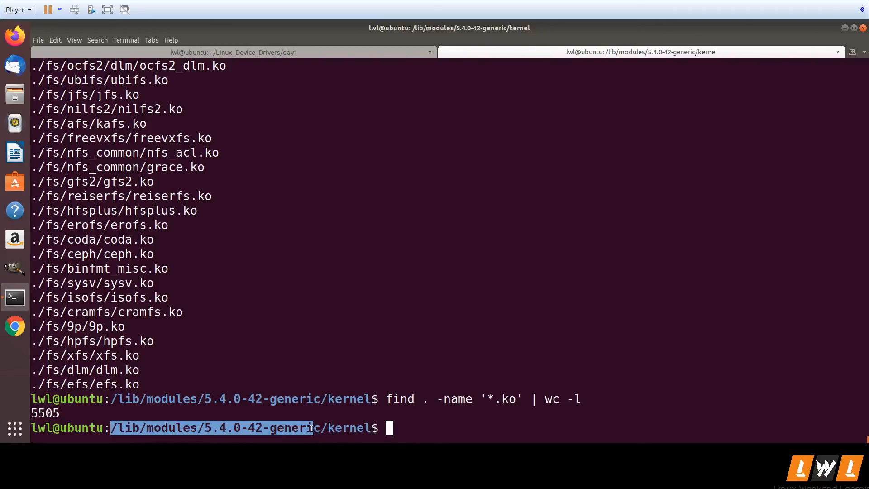
{"action": "left_click", "coordinate": [232, 52]}
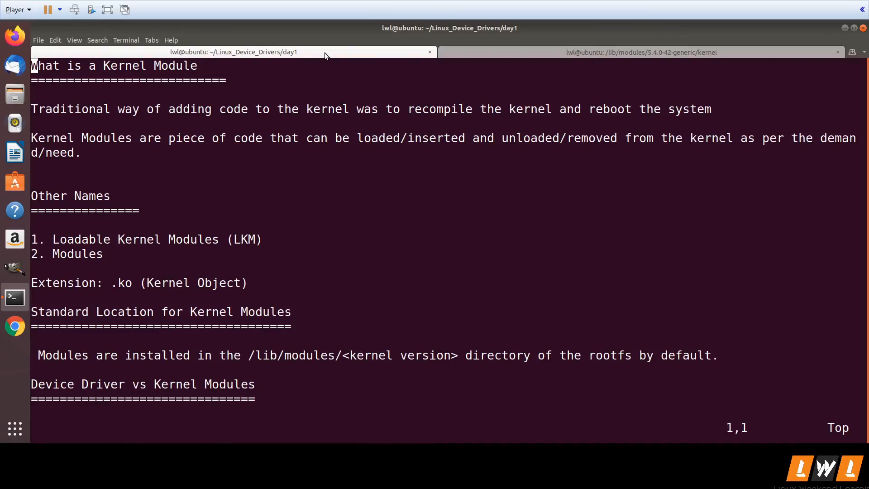